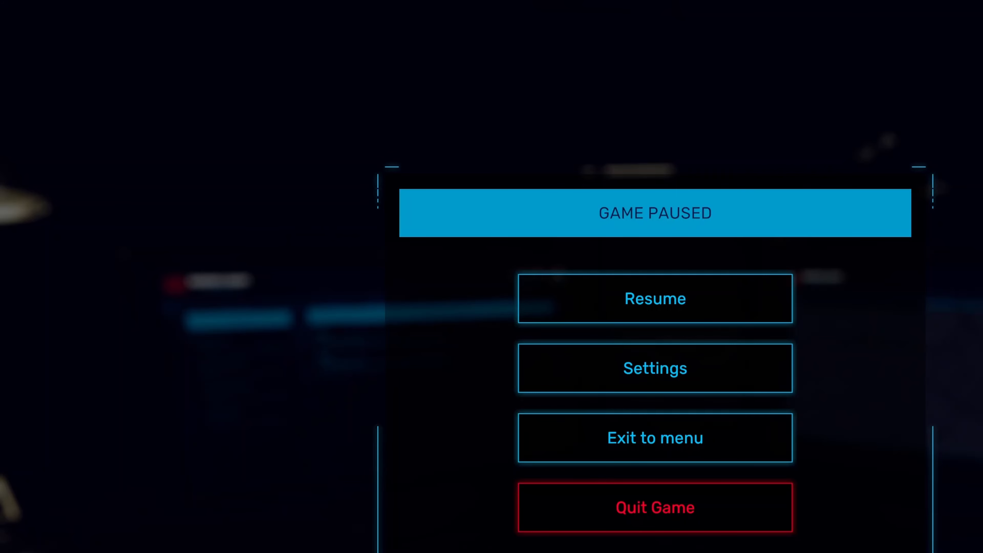
mouse_move(654, 298)
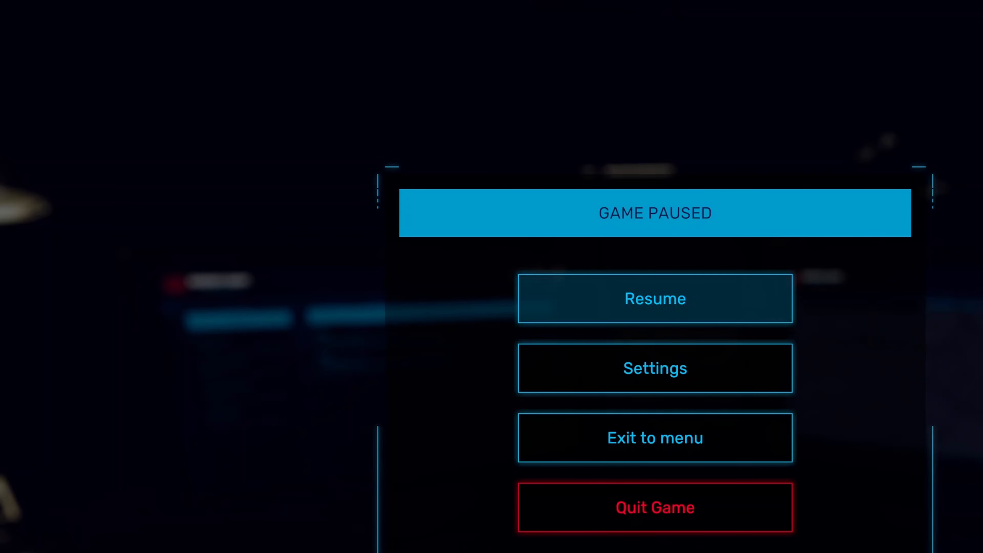
Step: Resume the game, describe the emergency as 'doggo ate chocobar' on form 794474 and submit it
left_click(653, 298)
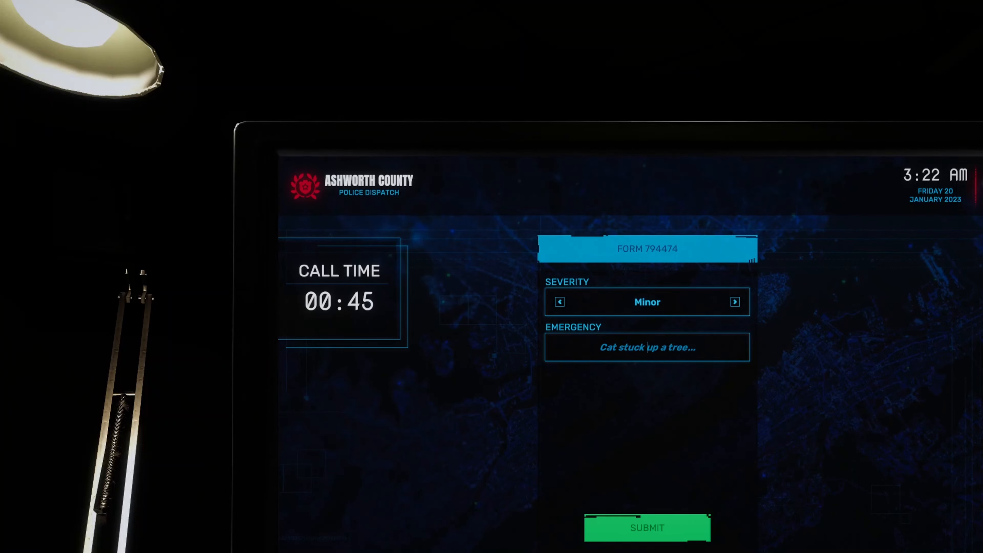
type("fddd")
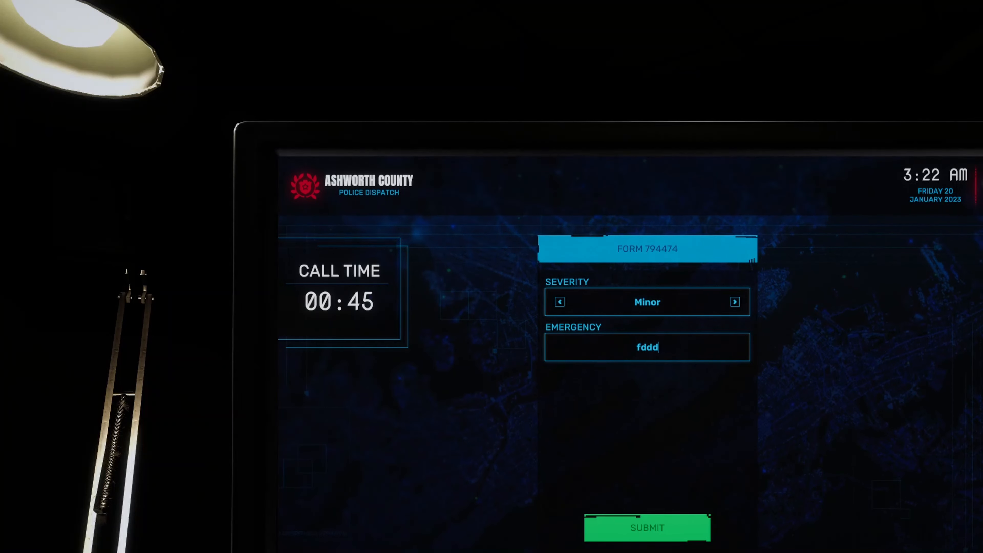
key("backspace")
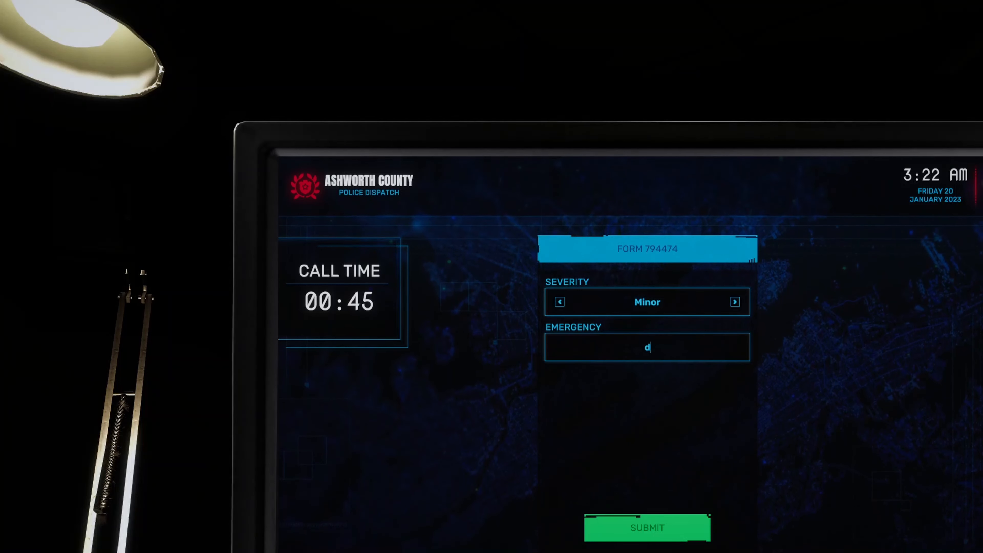
type("oggo ate")
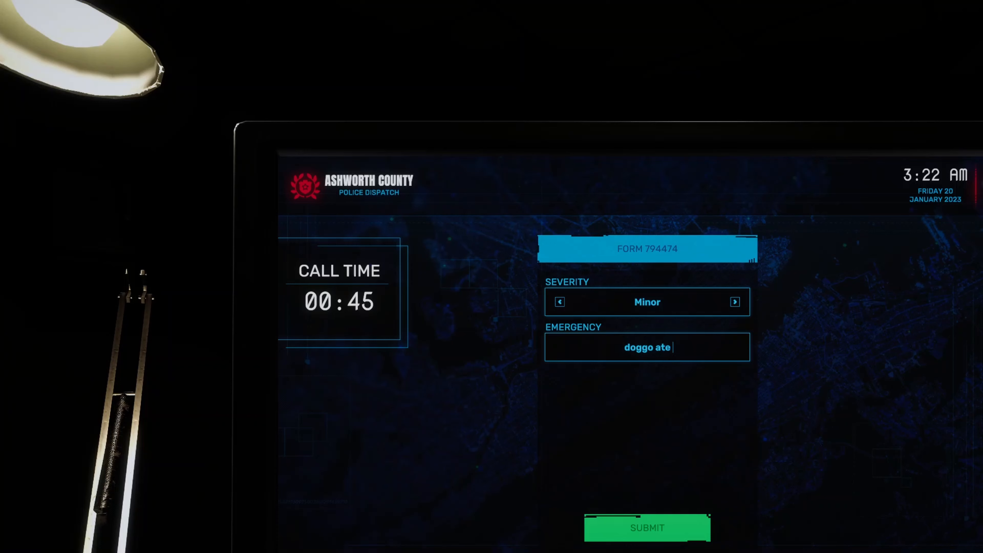
type("chocobar")
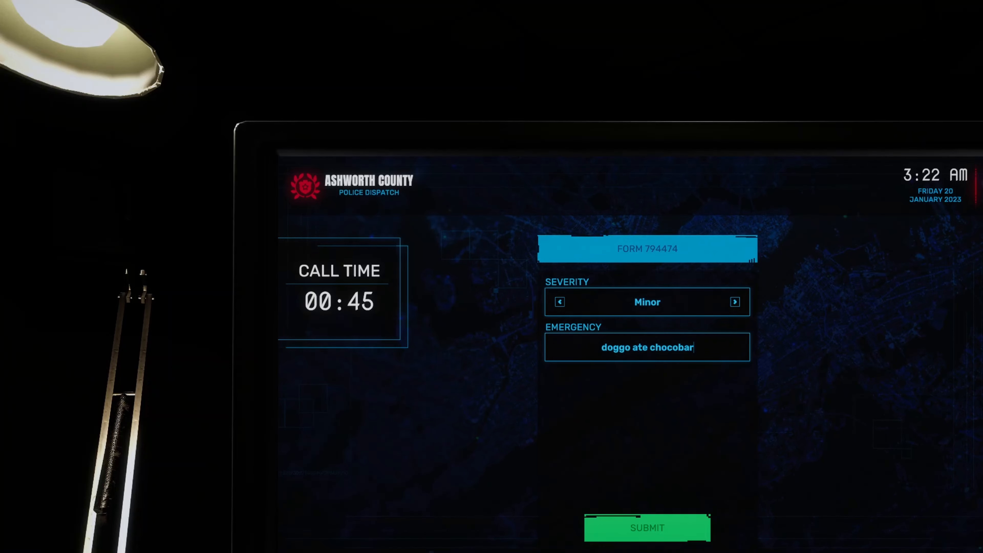
left_click(646, 528)
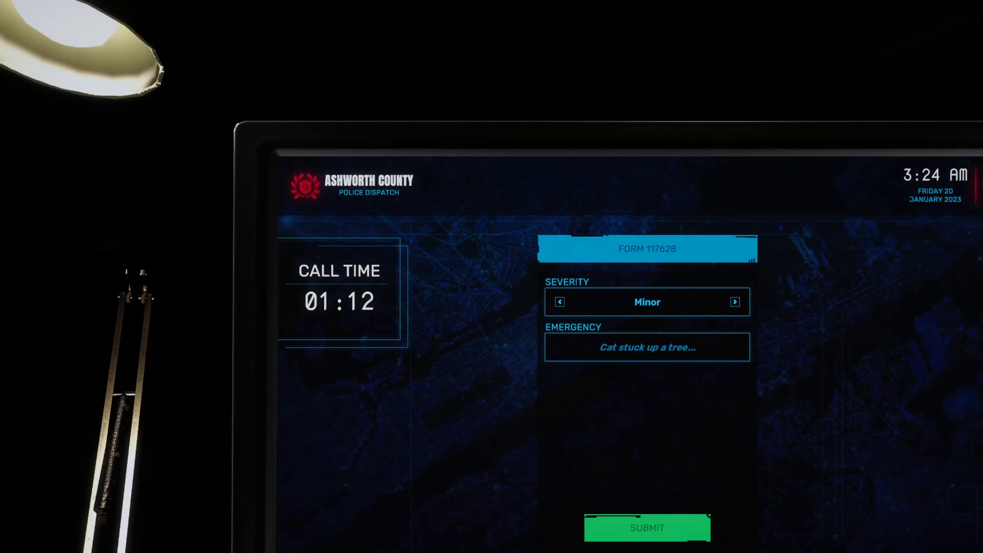
Step: Describe the emergency as Karen would not leave store, forced her out, keep Minor, and submit
type("dd")
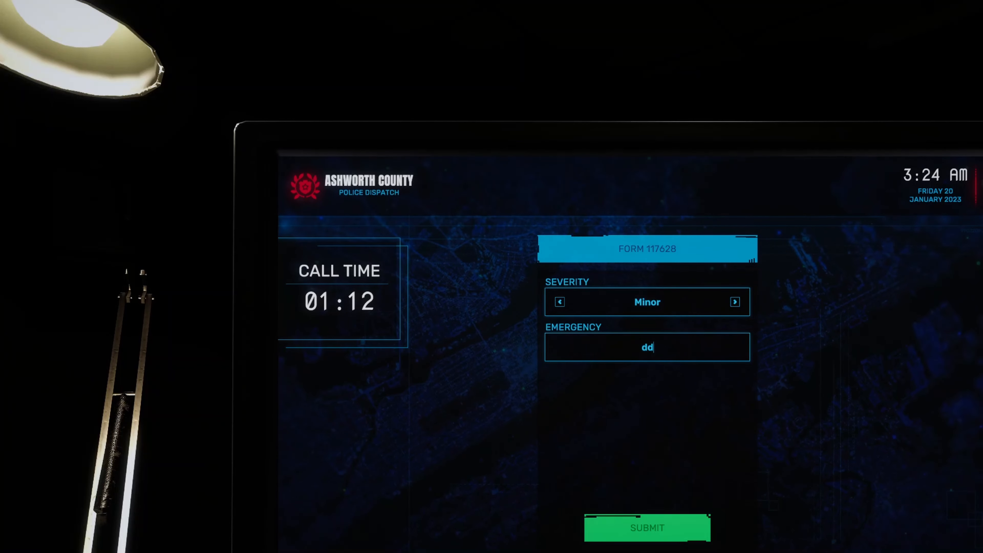
type("Cat stuck up a tree...")
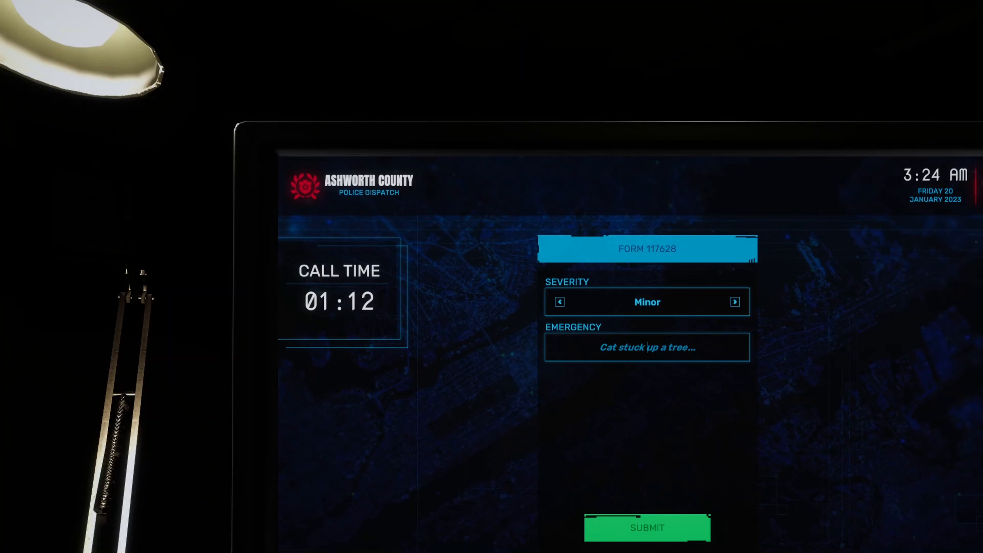
type("Karen would not")
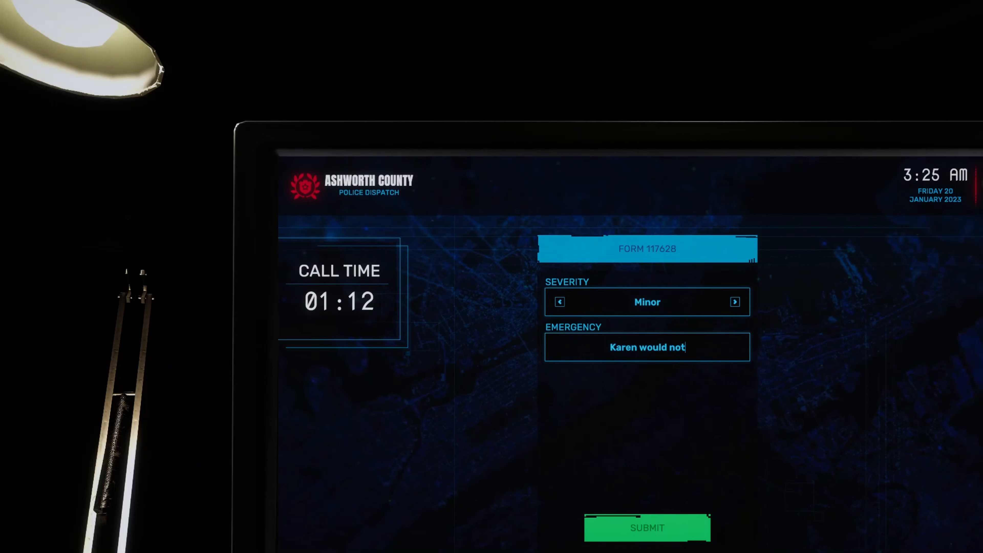
type("leave store")
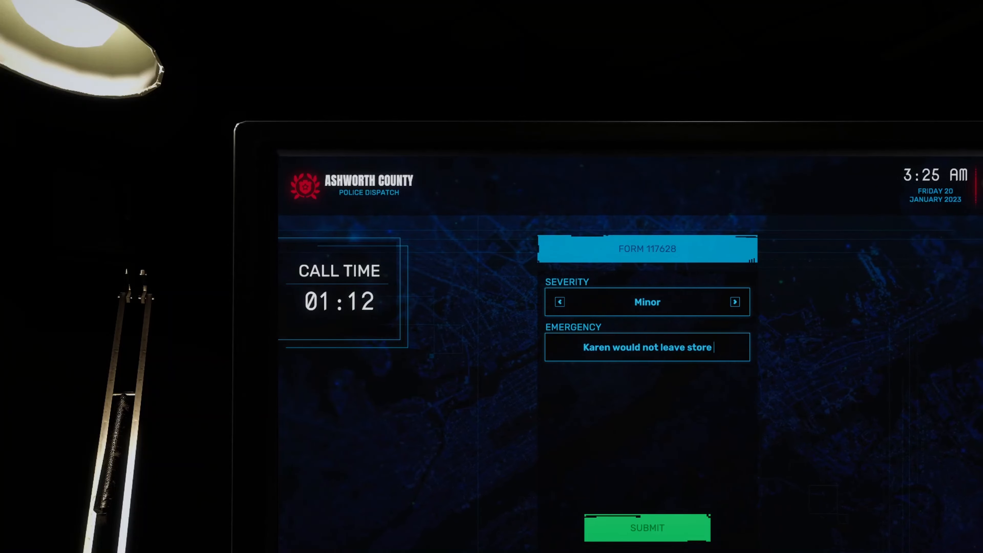
type("foreced")
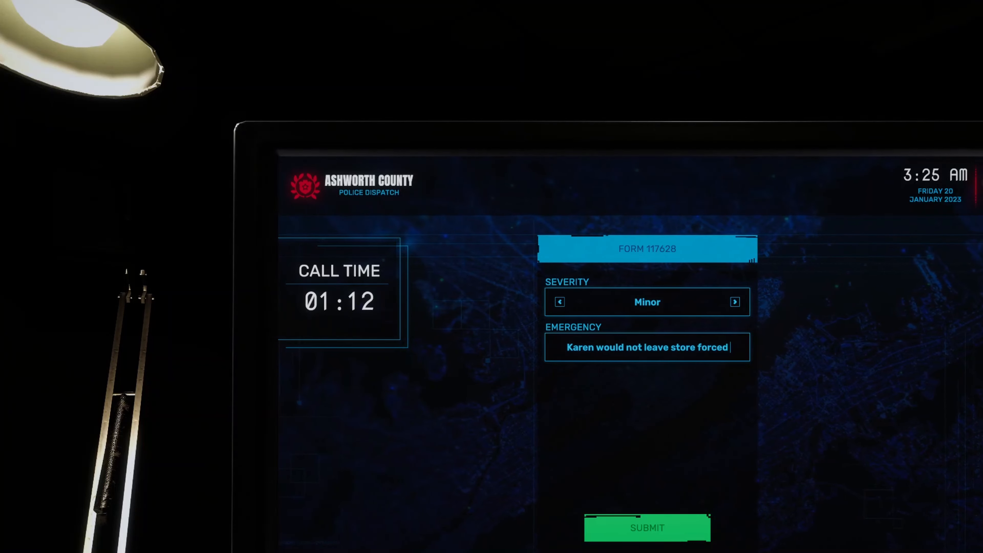
type("her out.")
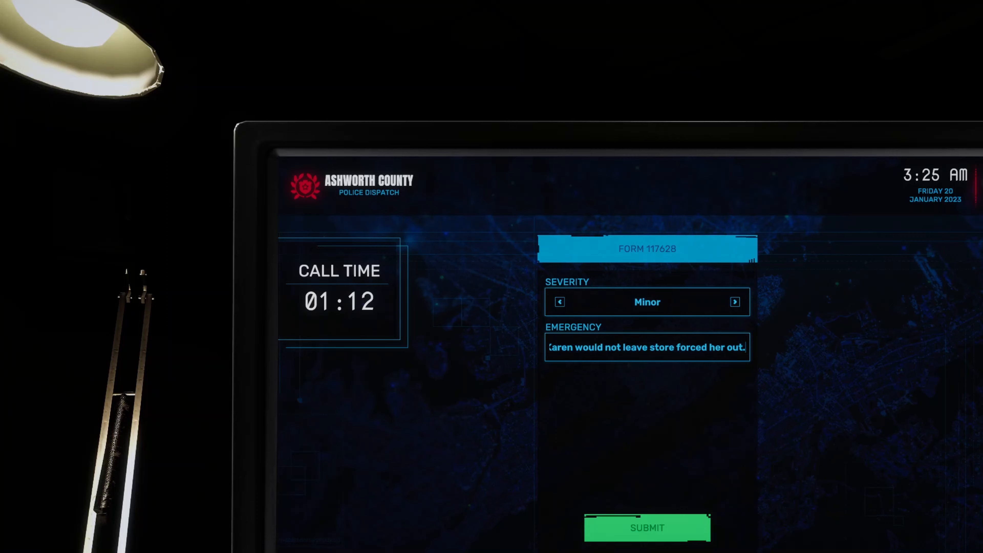
left_click(646, 527)
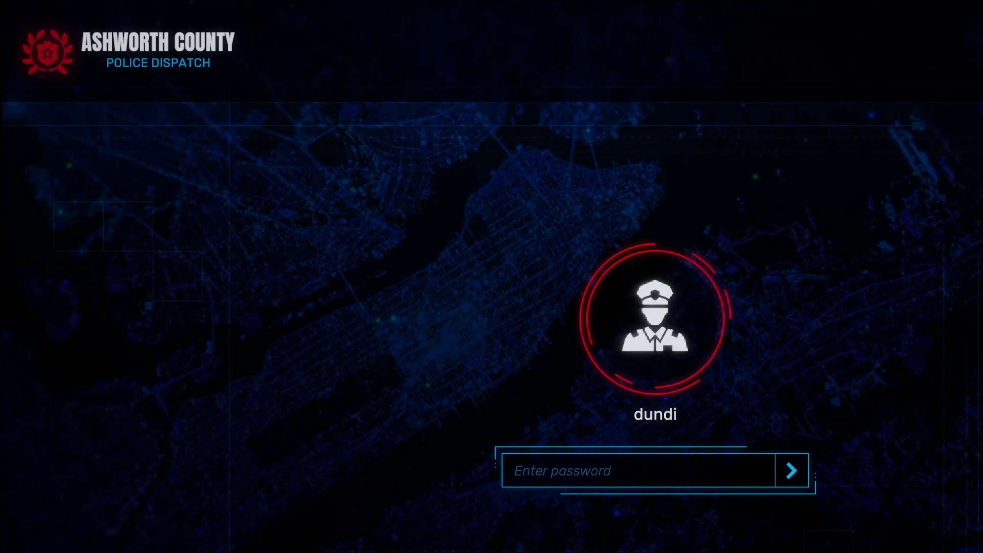
Step: Focus the 'Enter password' field on the officer login screen
left_click(640, 471)
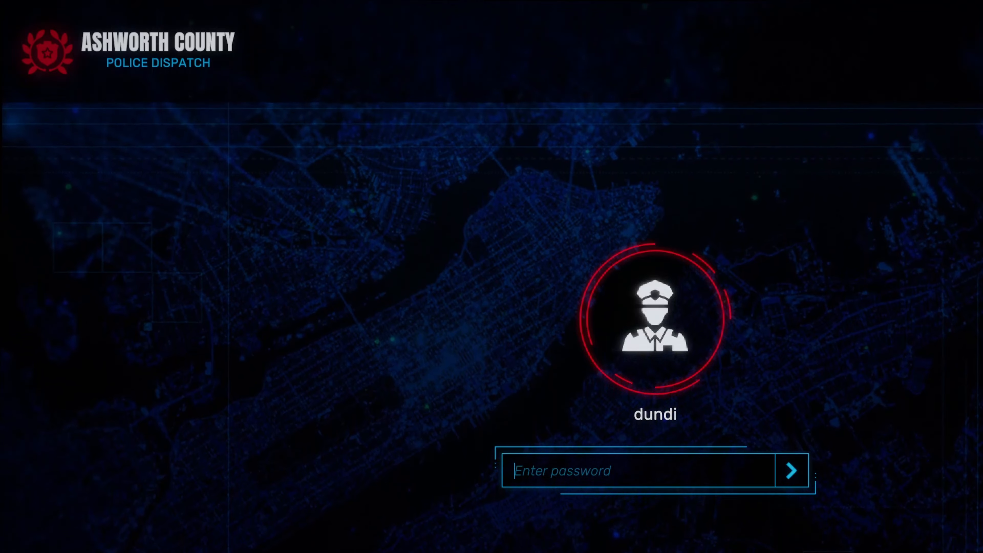